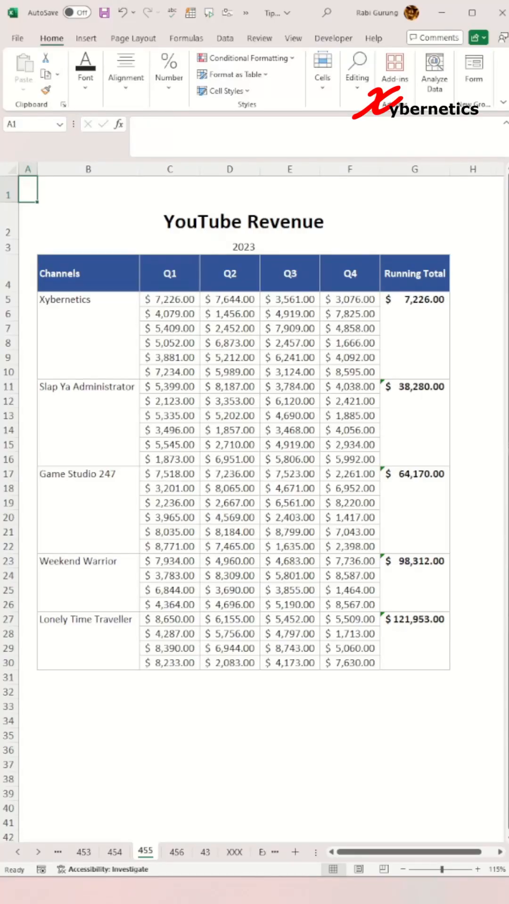
mouse_move(458, 466)
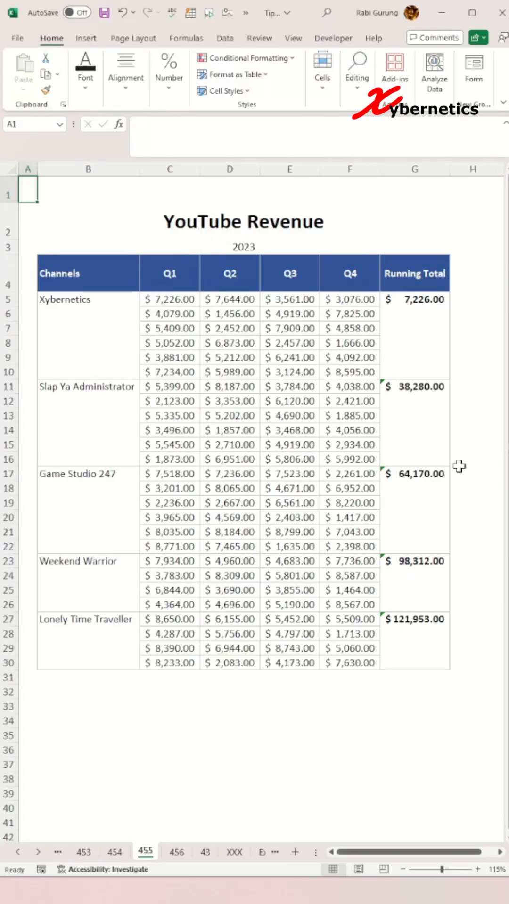
mouse_move(489, 420)
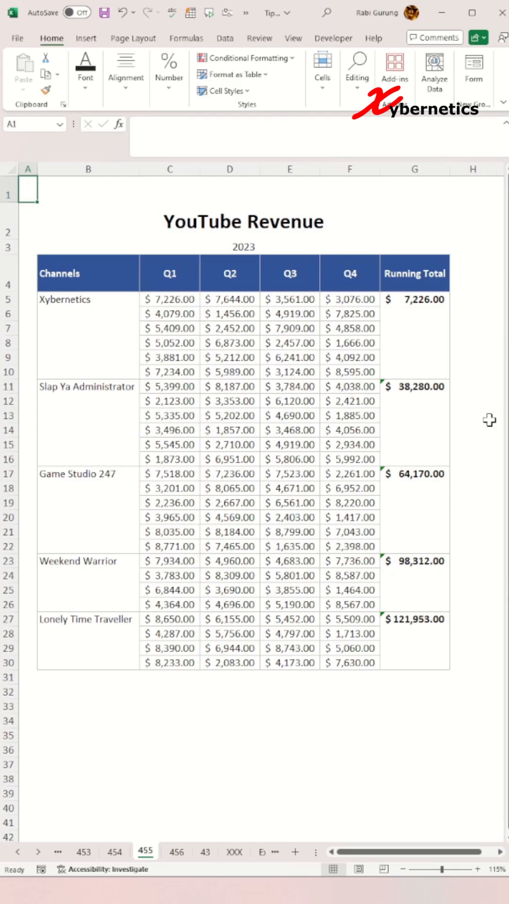
mouse_move(473, 417)
type("=")
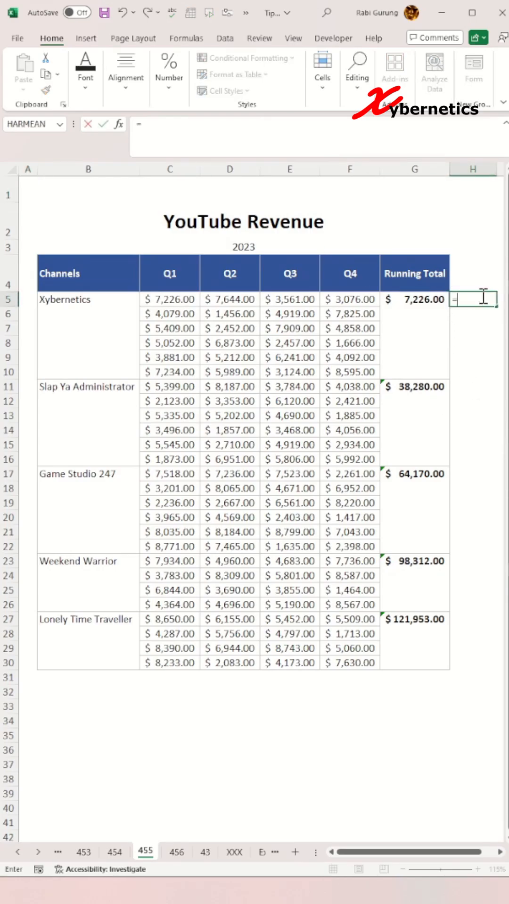
Step: Enter =ISFORMULA(G5) in H5, fill to H10, and paste the checks at H11
type("ISFORMULA(")
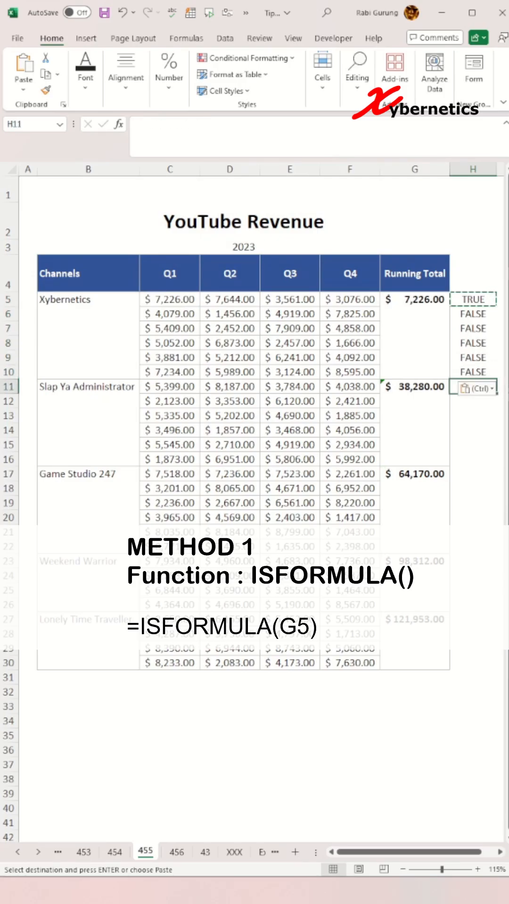
left_click(471, 415)
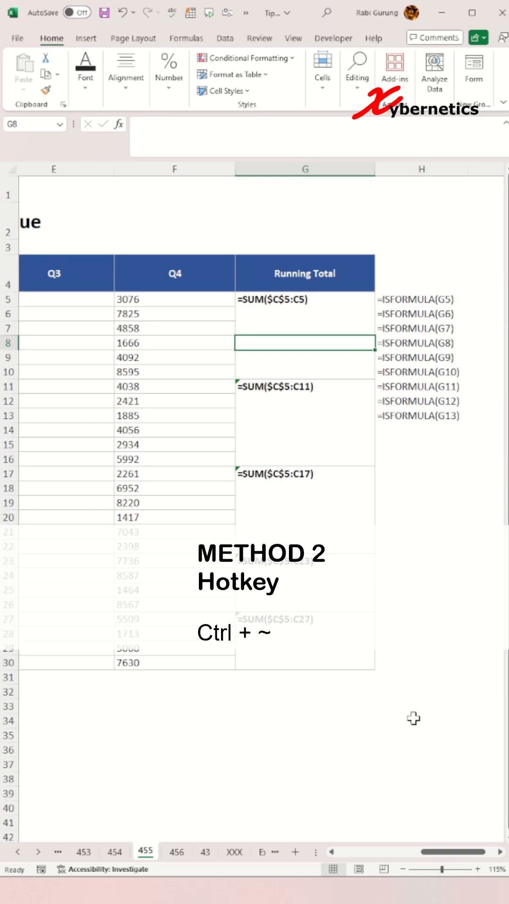
Step: Review the shown SUM and ISFORMULA formulas, then return to values and select the Xybernetics running total
scroll("left", 3)
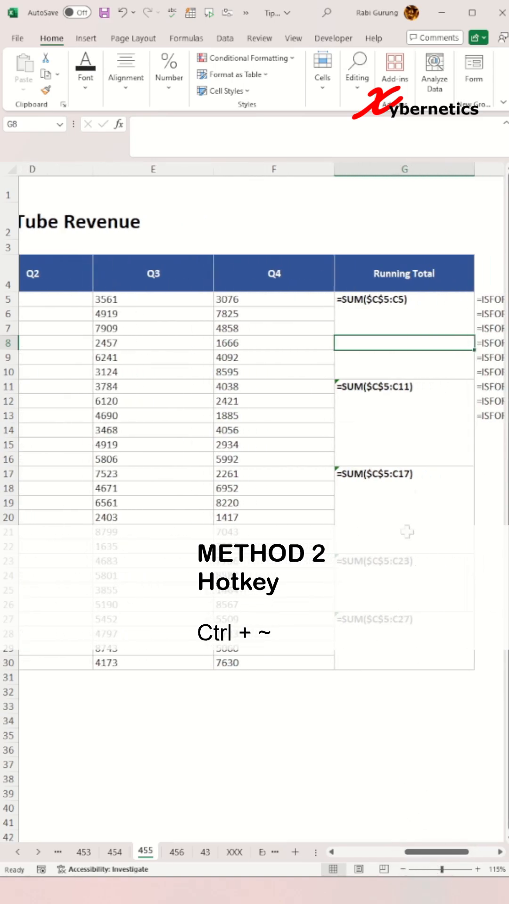
mouse_move(369, 668)
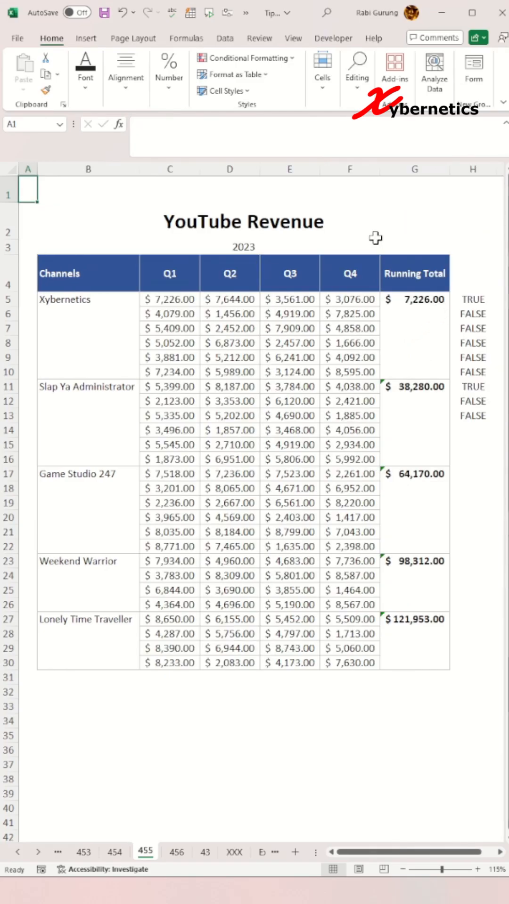
left_click(414, 300)
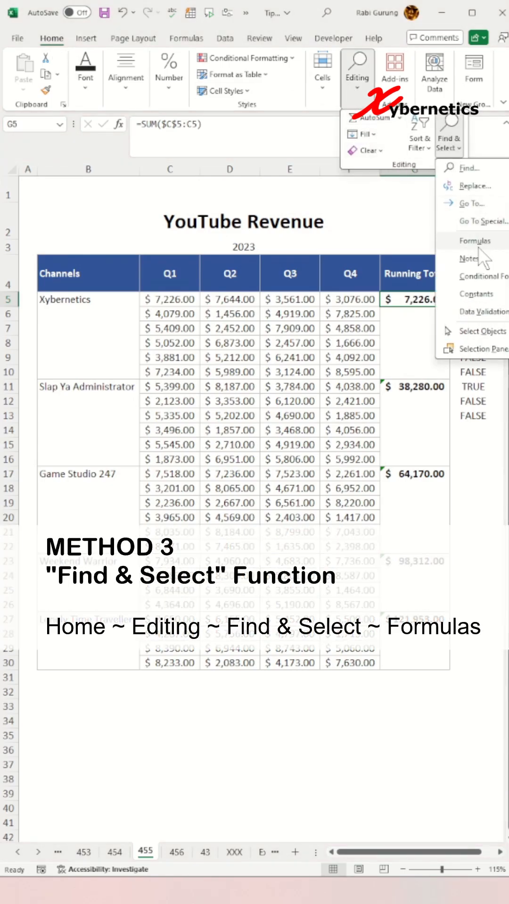
Step: Select every formula cell via Home > Find & Select > Formulas
left_click(475, 240)
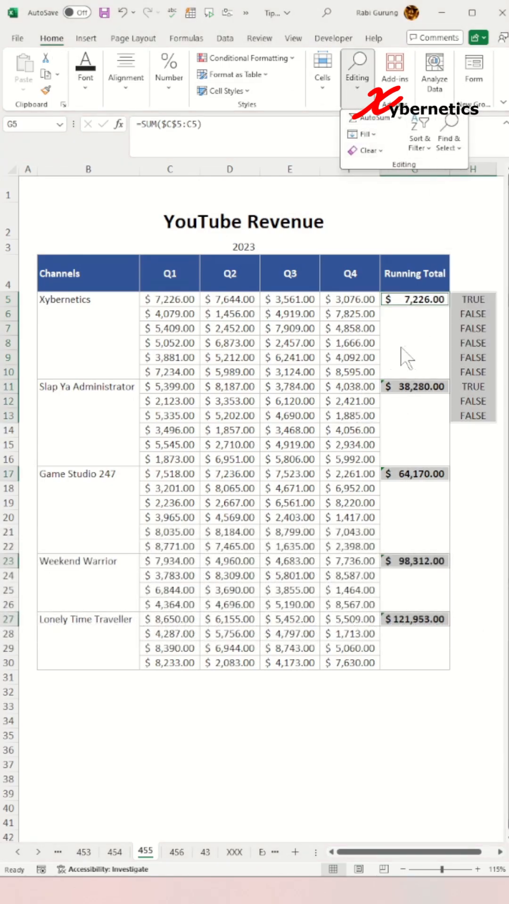
mouse_move(199, 160)
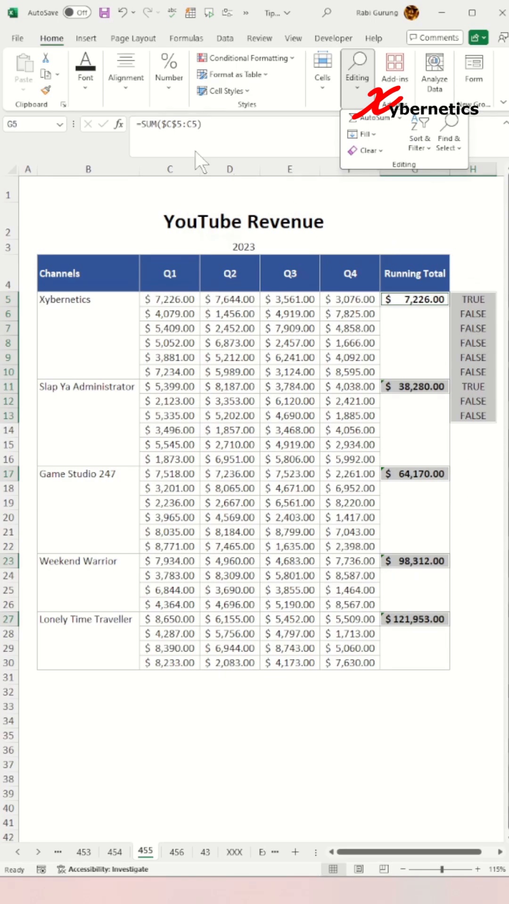